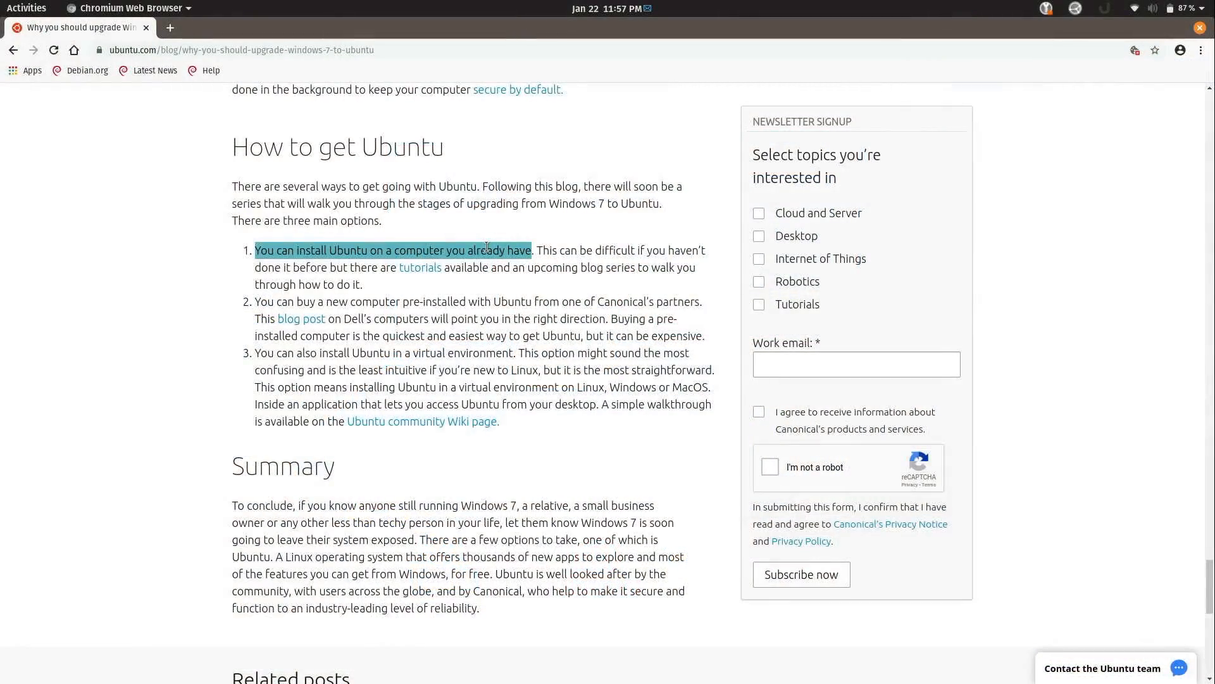
# Clear the highlight on the first Ubuntu option and select the second option's opening sentence
pyautogui.click(538, 249)
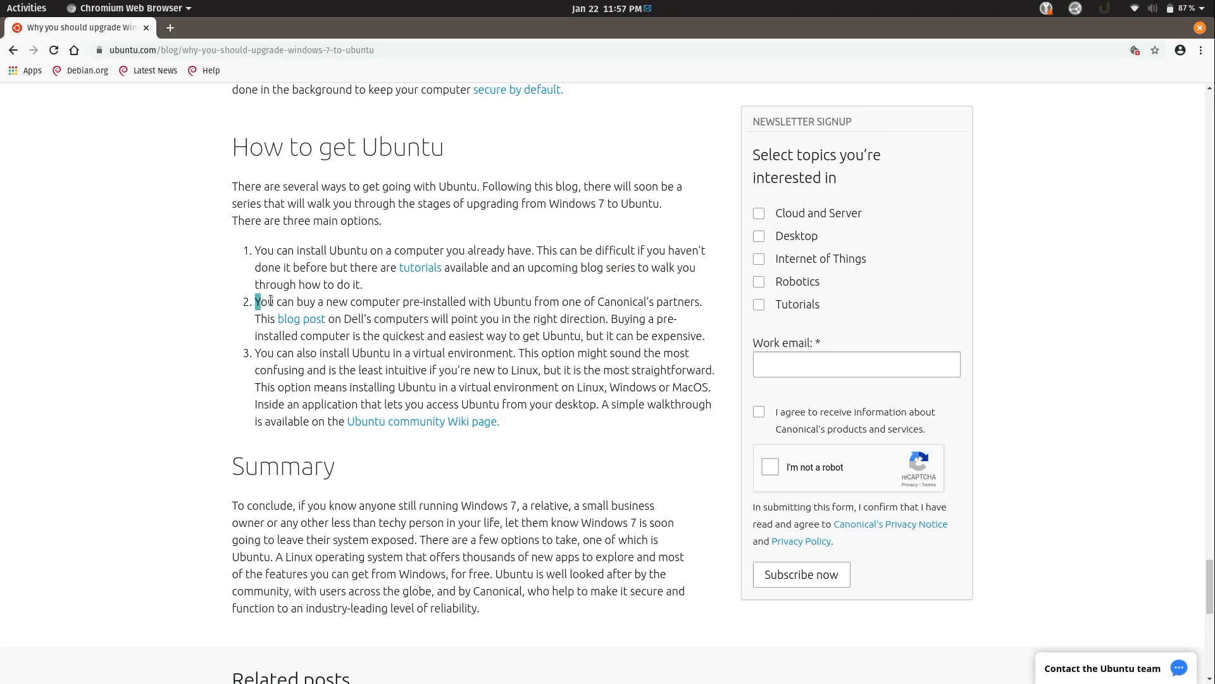
pyautogui.moveTo(255, 301); pyautogui.dragTo(532, 302)
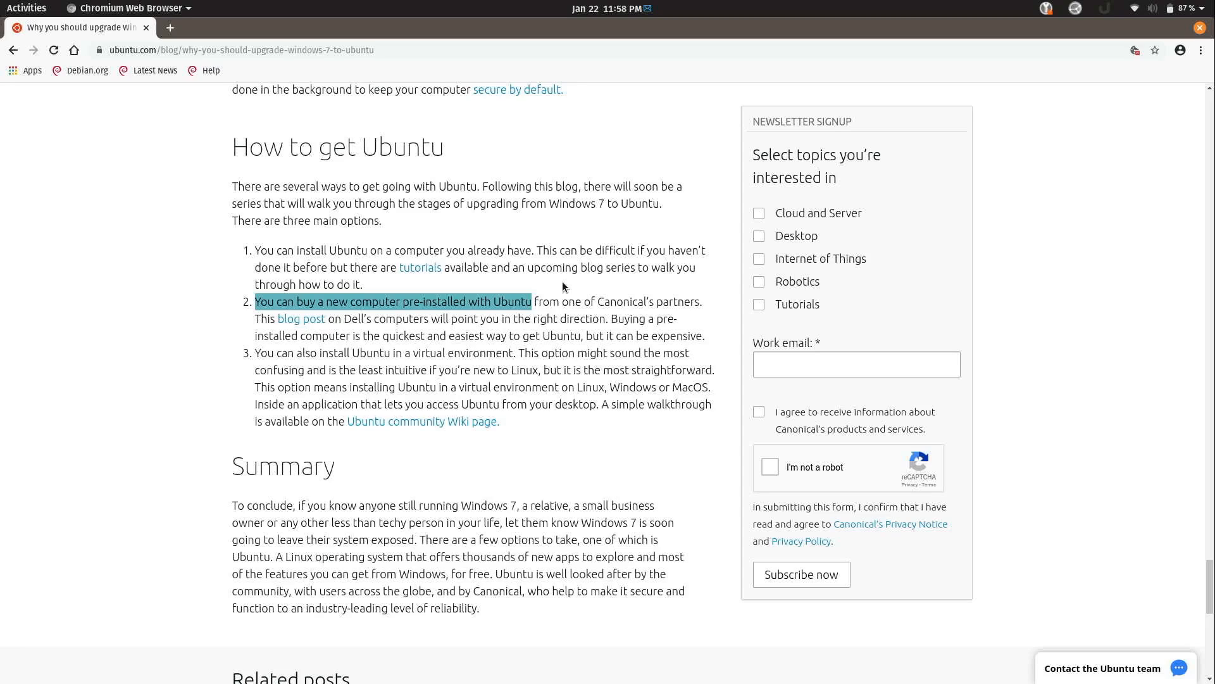
pyautogui.moveTo(259, 351)
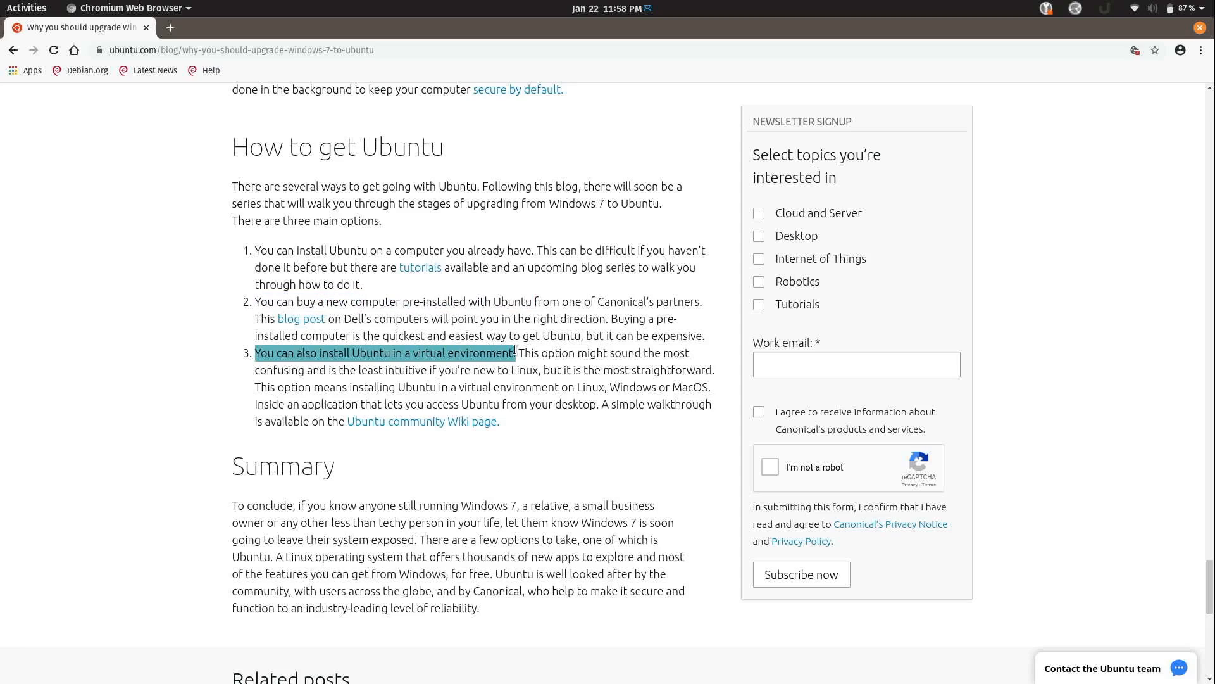
pyautogui.moveTo(608, 331)
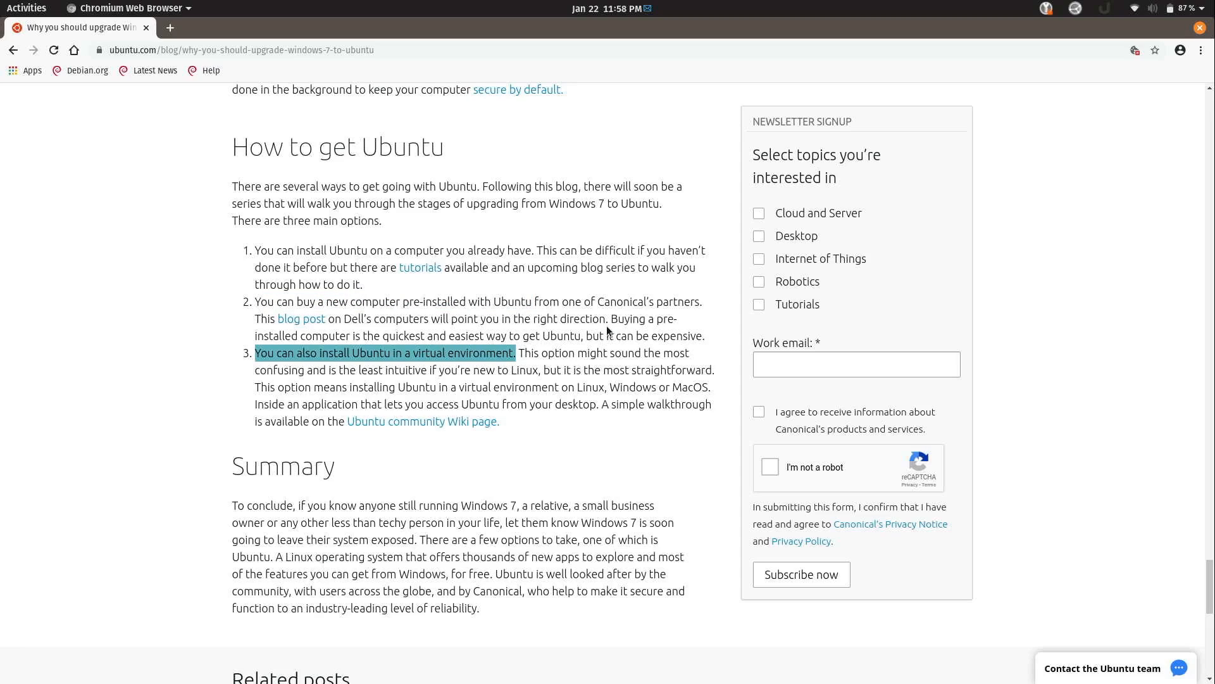